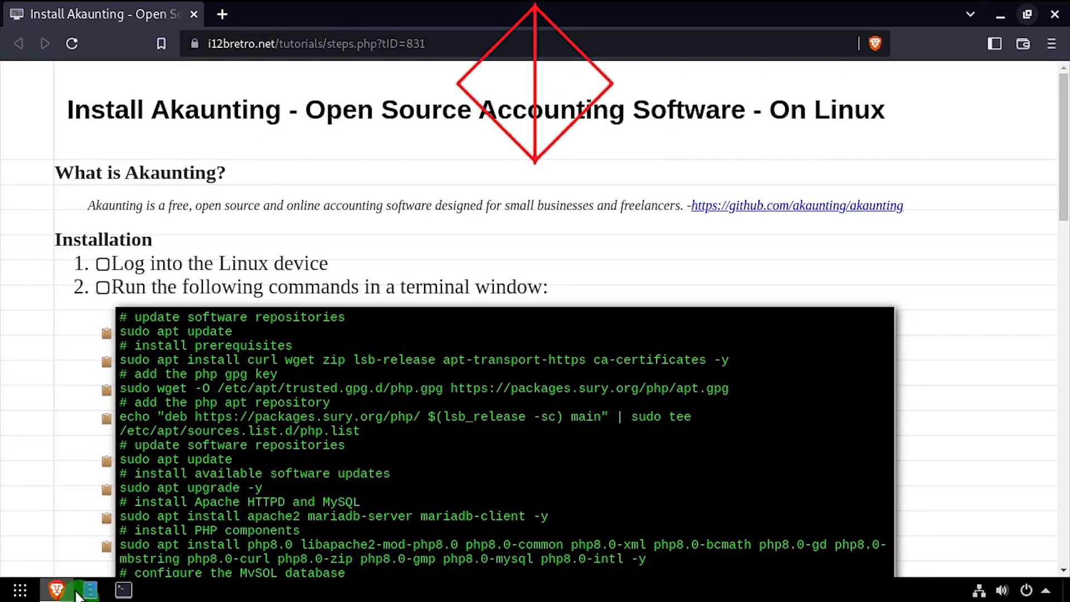
# Run apt update and install the prerequisite, Apache, MariaDB and PHP 8.0 packages.
pyautogui.click(123, 590)
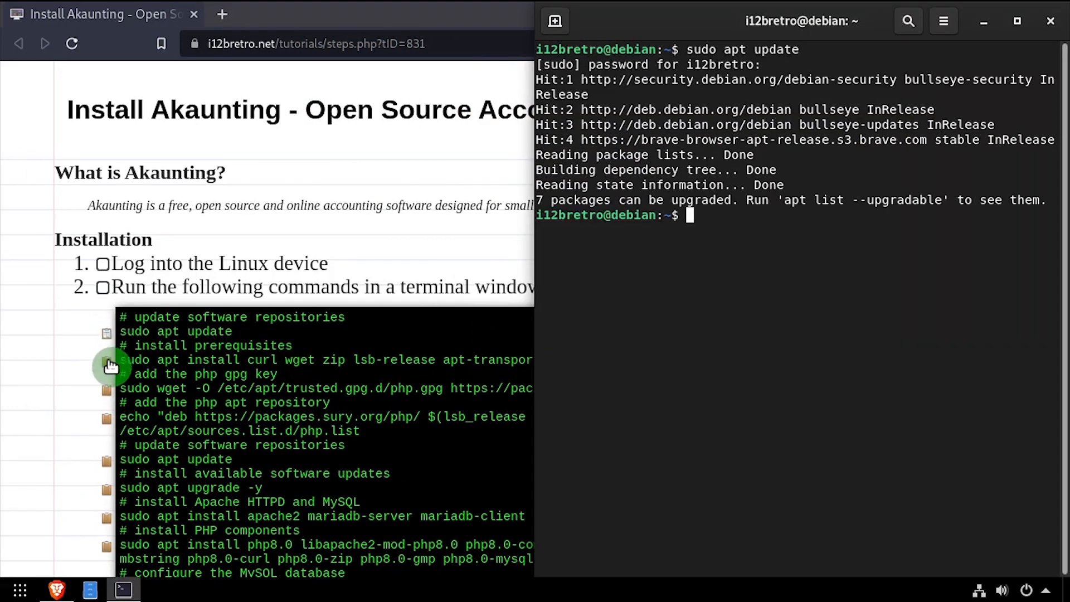
pyautogui.press('Return')
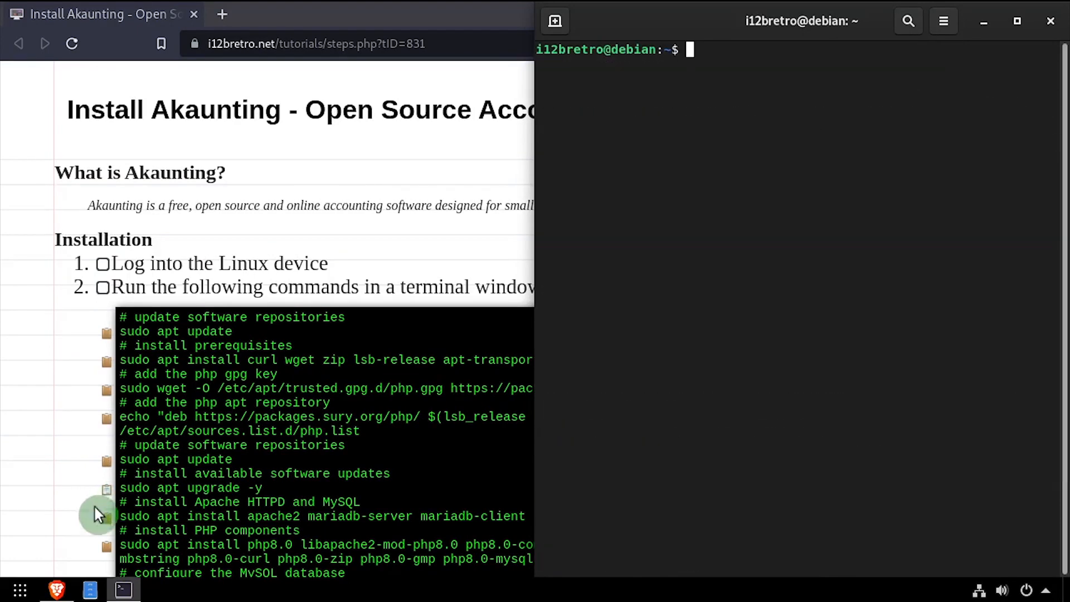
pyautogui.scroll(-3)
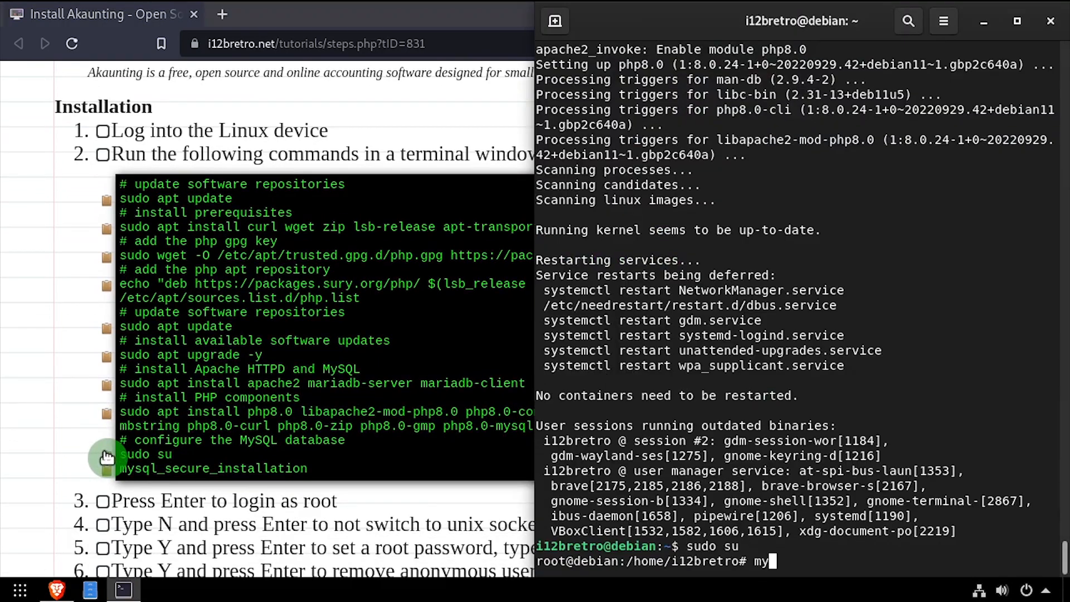
# Run mysql_secure_installation answering n then y to each prompt, and clear the terminal.
pyautogui.write('ysql_secure_installation')
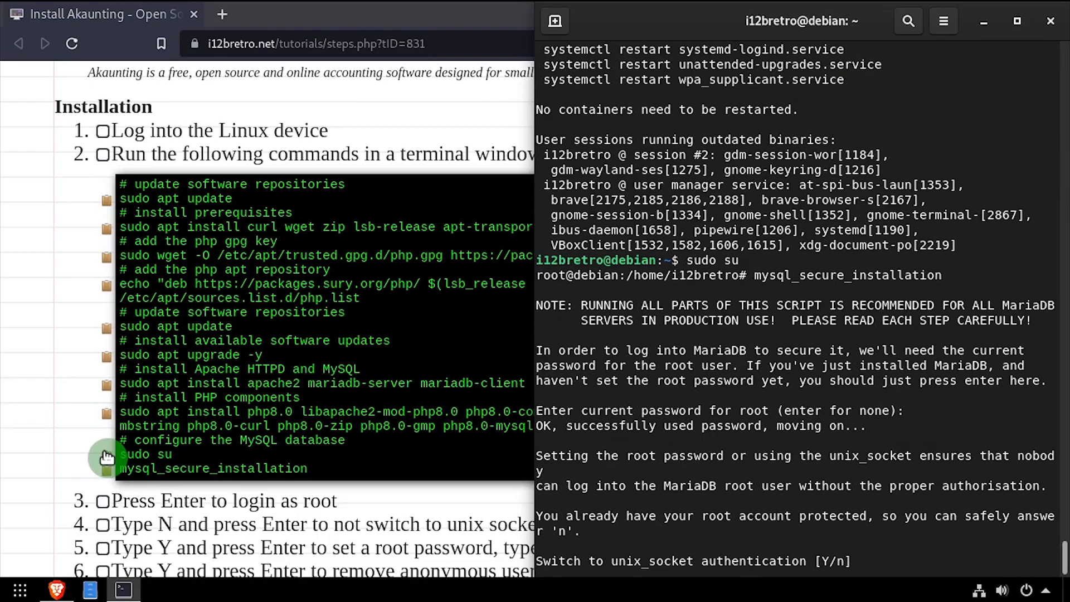
pyautogui.write('n')
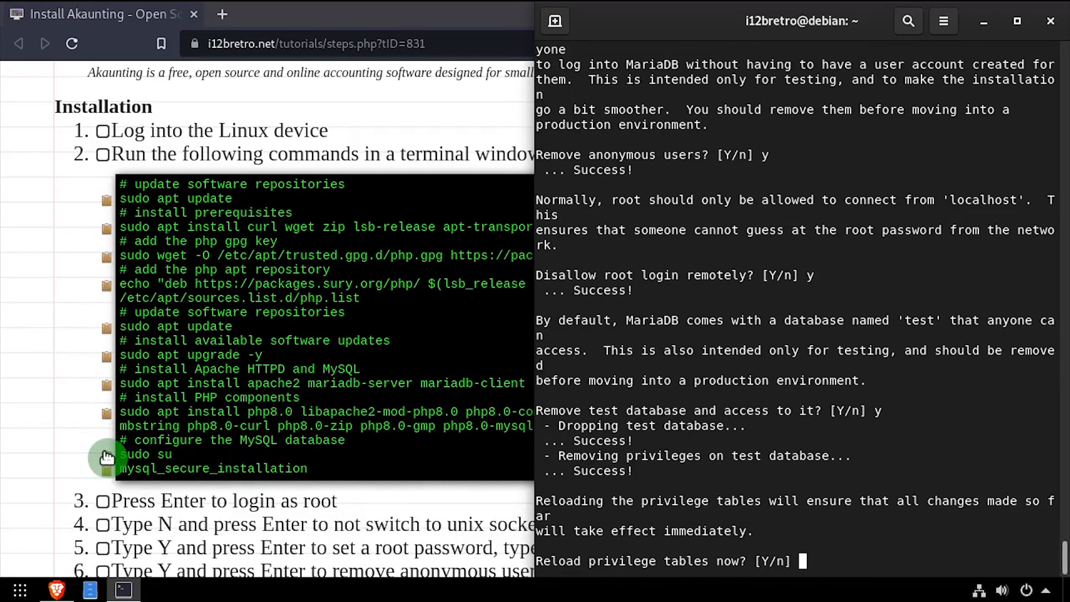
pyautogui.write('cle')
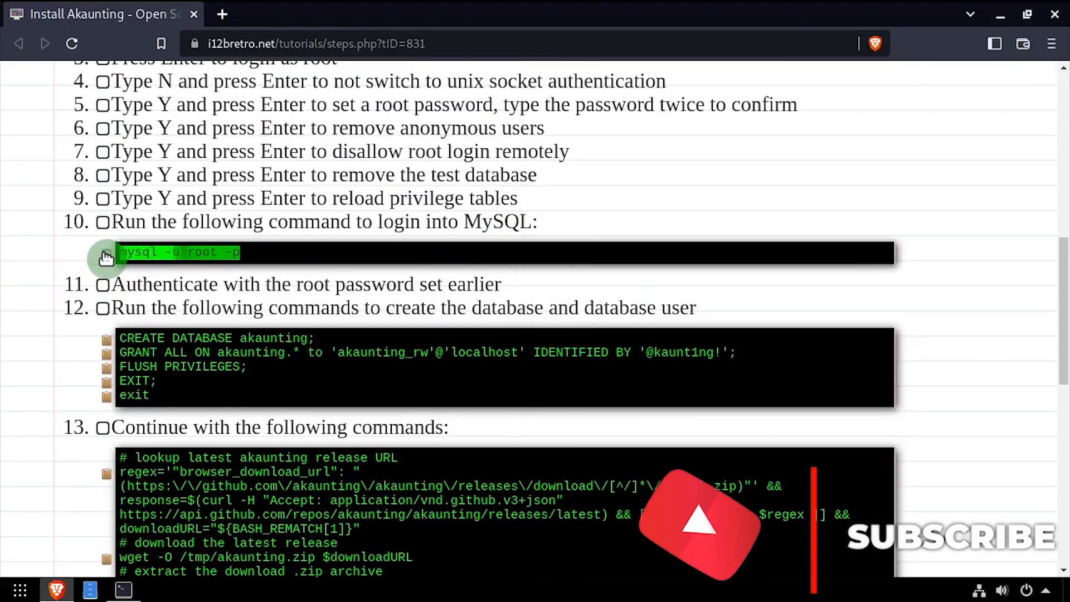
# Copy the MySQL login command from the tutorial.
pyautogui.click(123, 589)
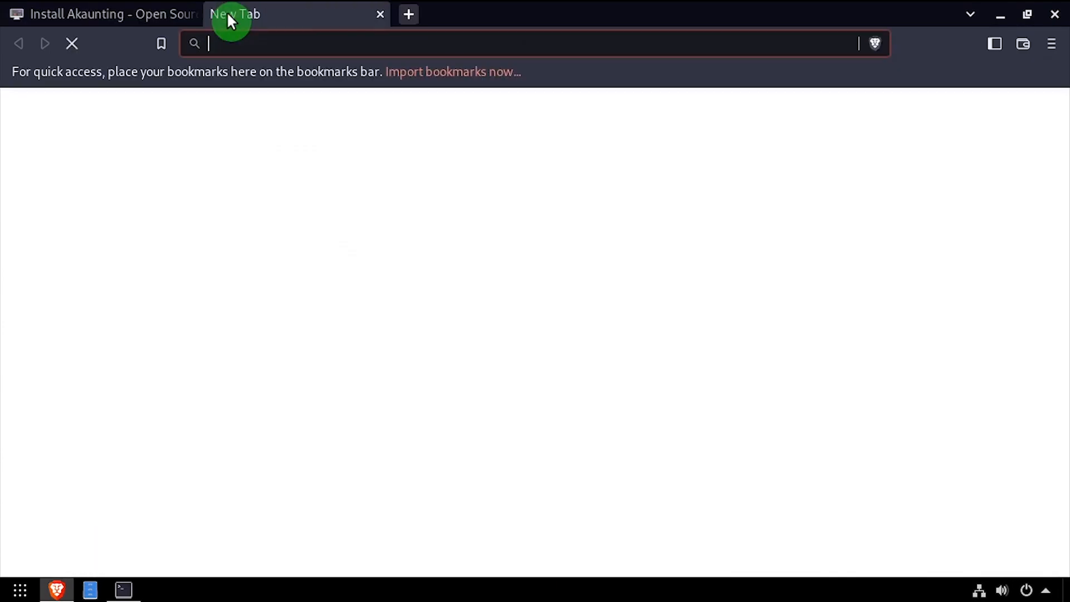
pyautogui.write('http://localhost/akaunting/')
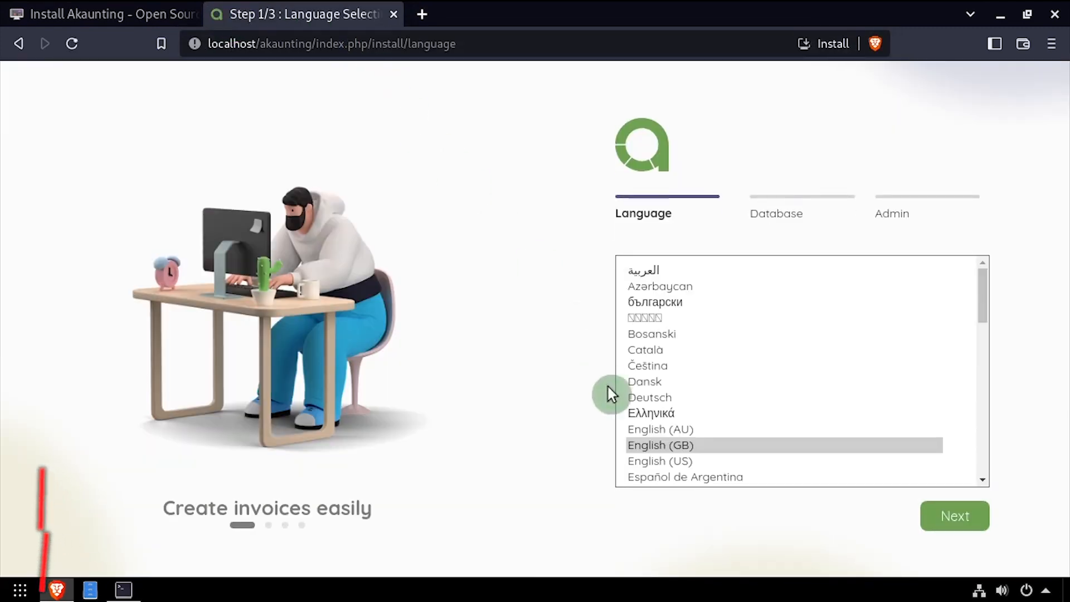
pyautogui.click(953, 515)
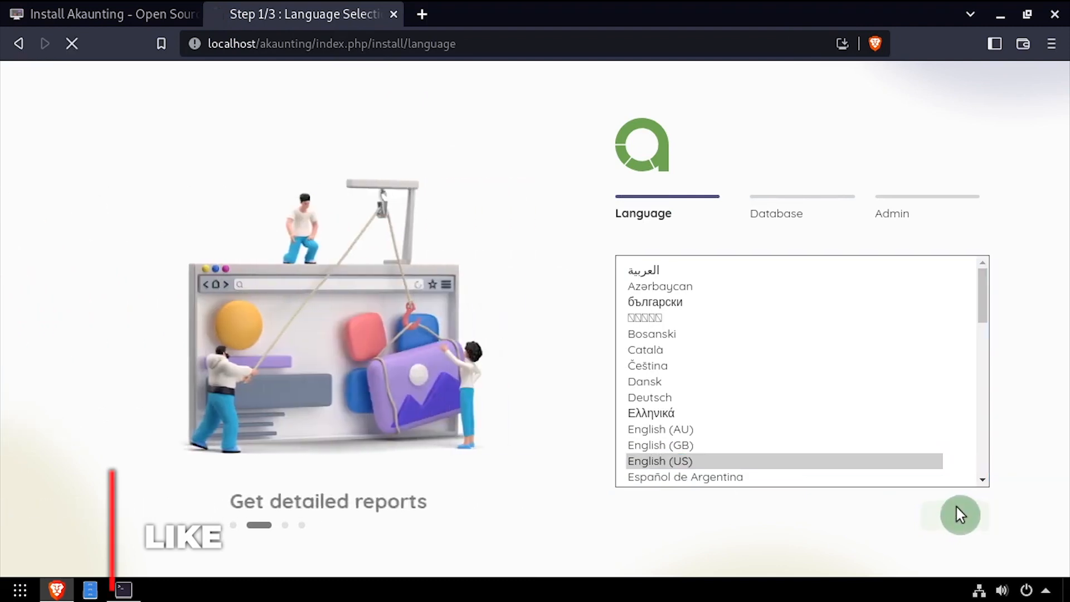
pyautogui.click(959, 514)
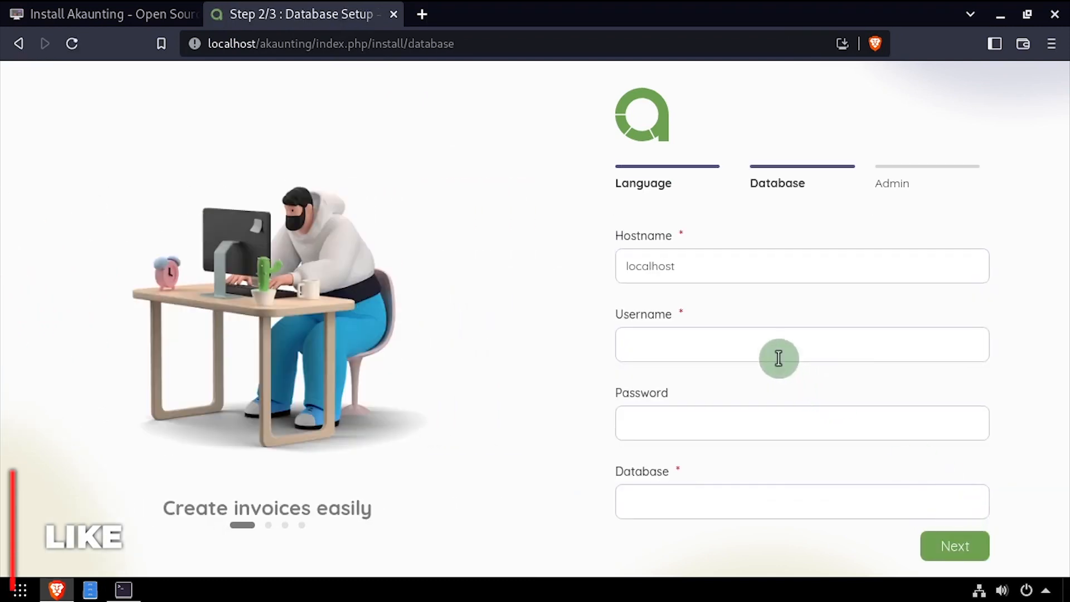
pyautogui.write('akaunting_rw')
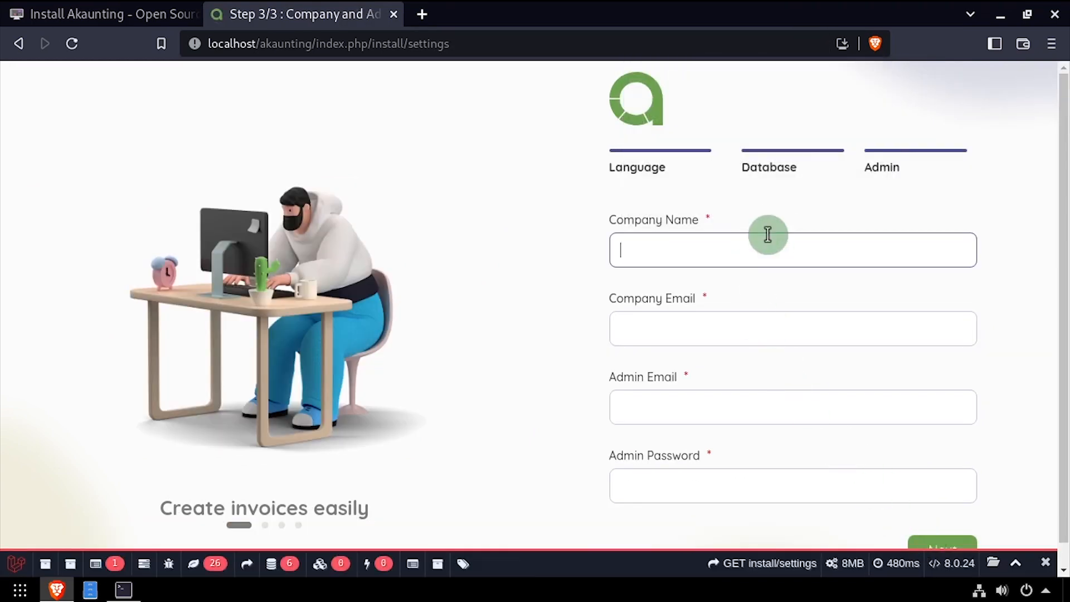
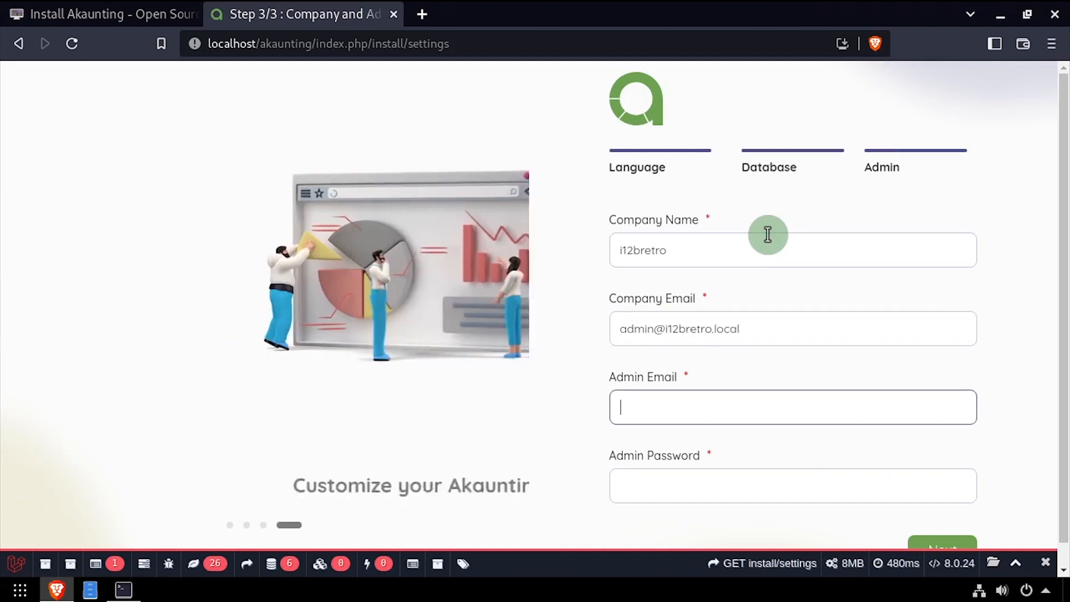
# Create the i12bretro company with its admin email and password, then log in.
pyautogui.write('i12bretro')
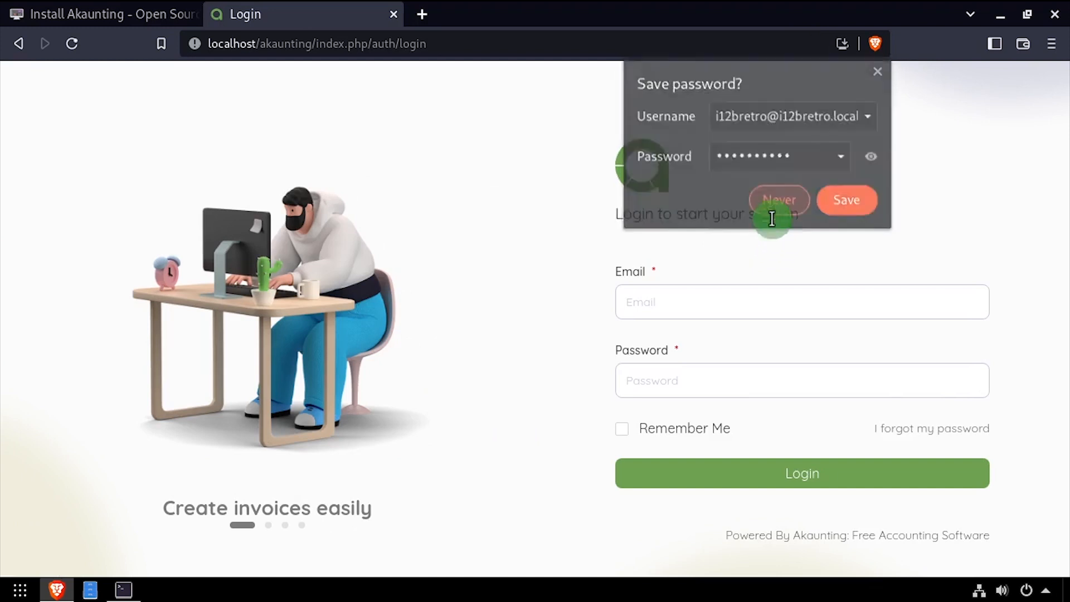
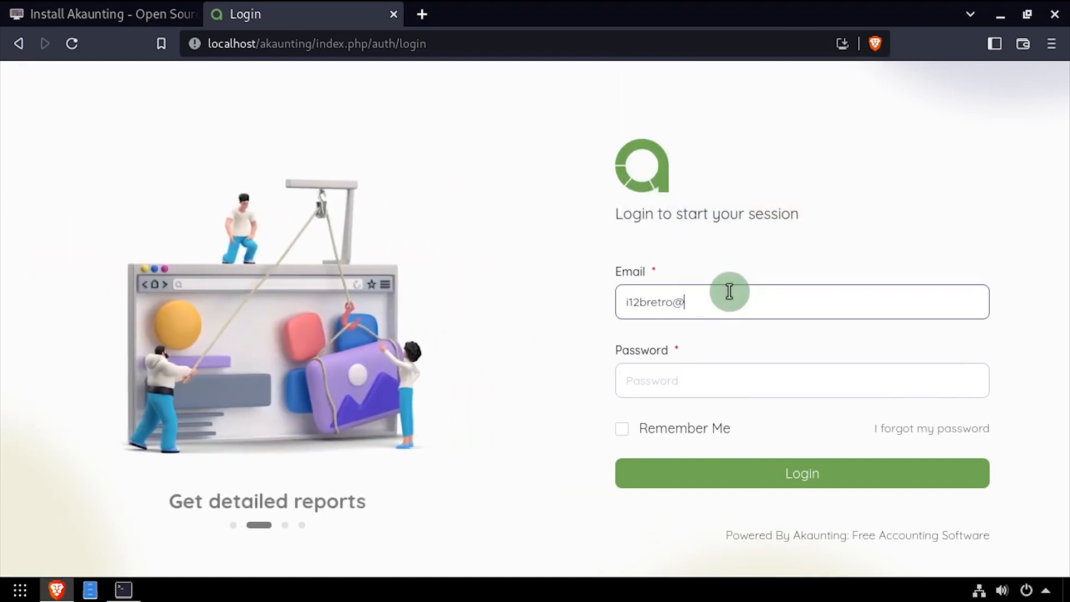
pyautogui.write('••••••')
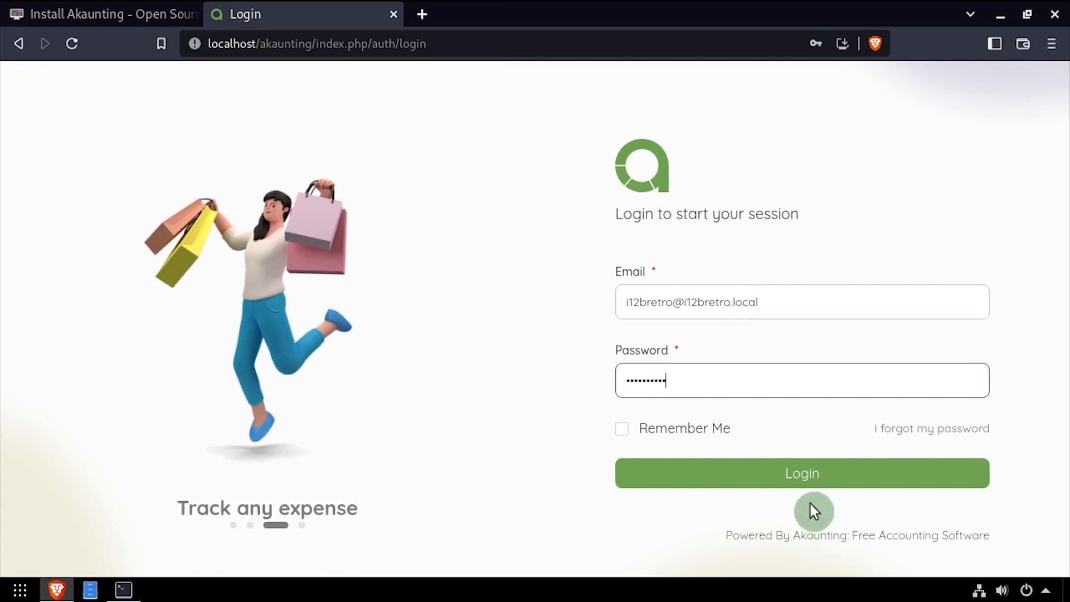
pyautogui.click(801, 473)
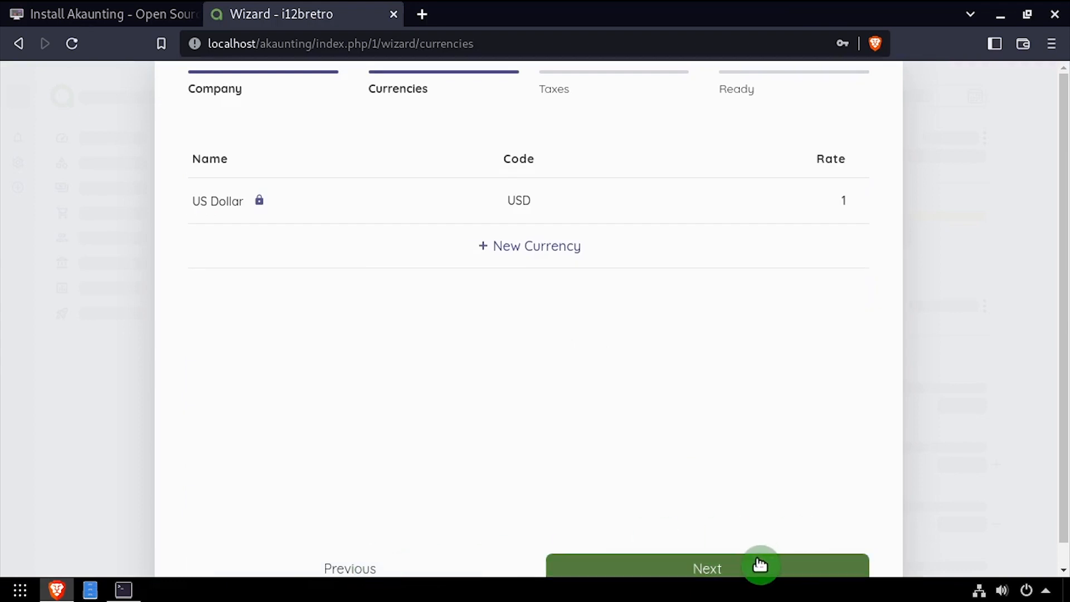
# Keep US Dollar, skip taxes, start a first invoice, then go to the Dashboard.
pyautogui.click(705, 568)
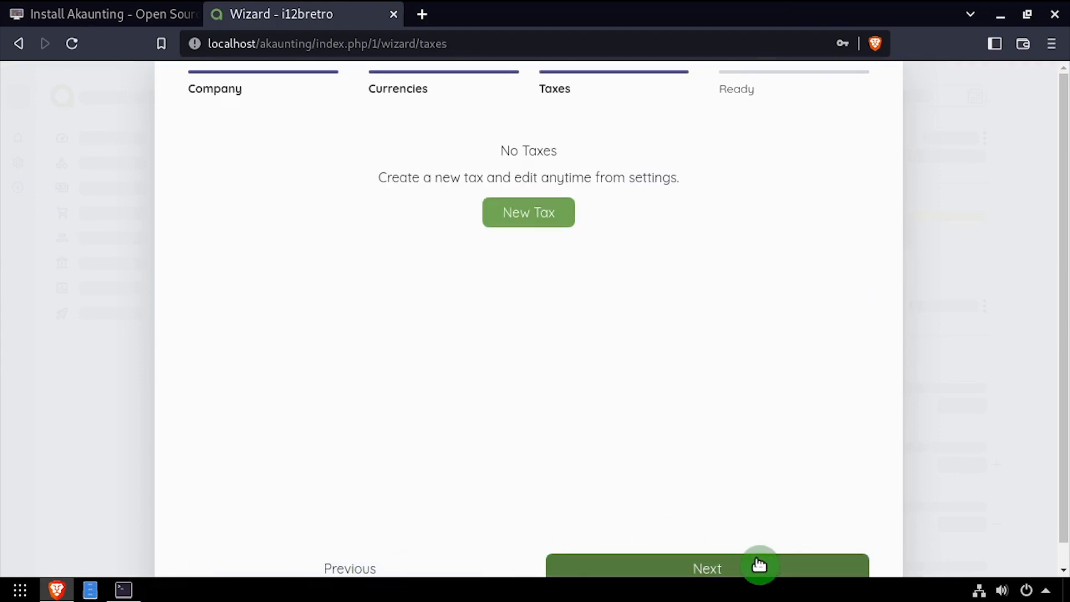
pyautogui.click(707, 568)
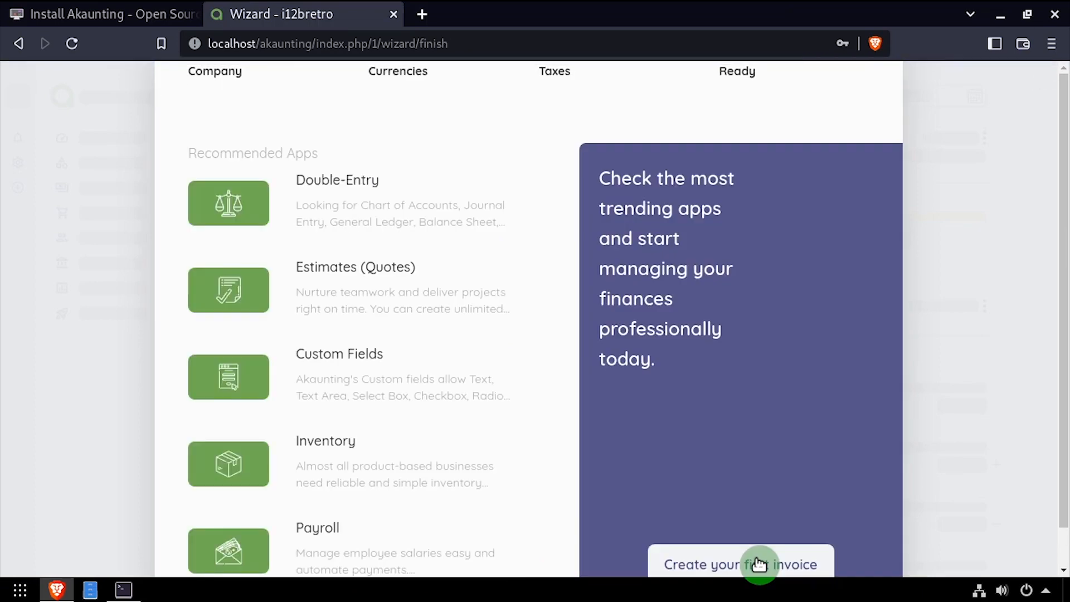
pyautogui.click(739, 564)
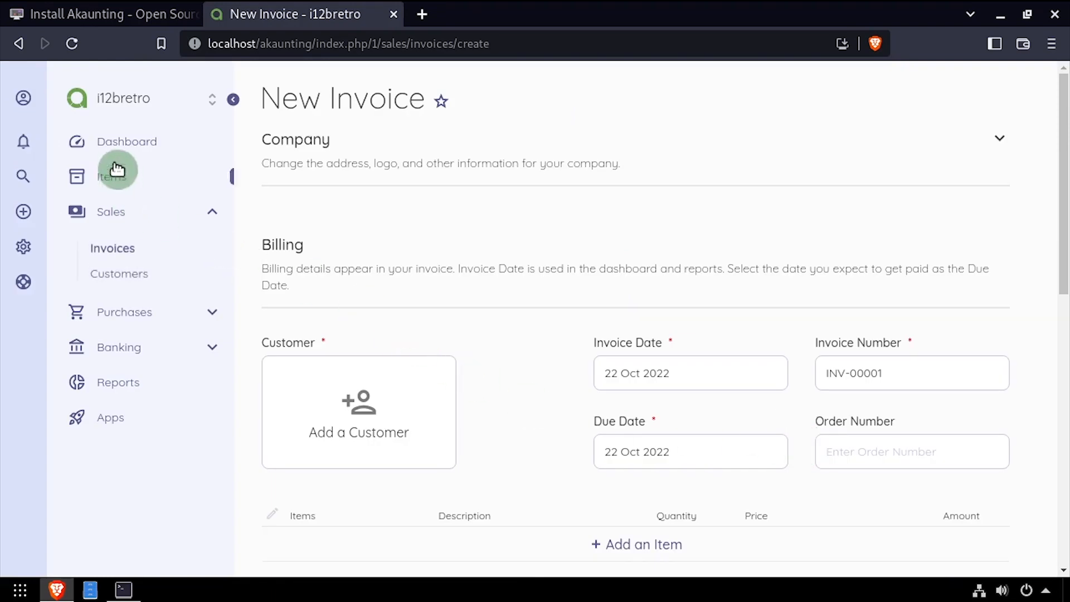
pyautogui.click(127, 141)
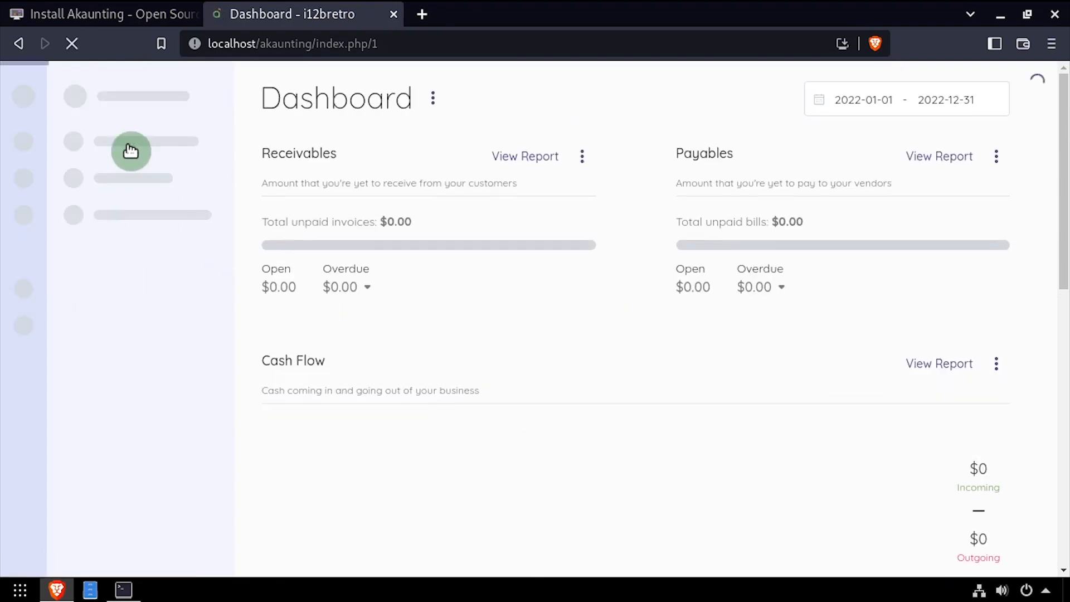